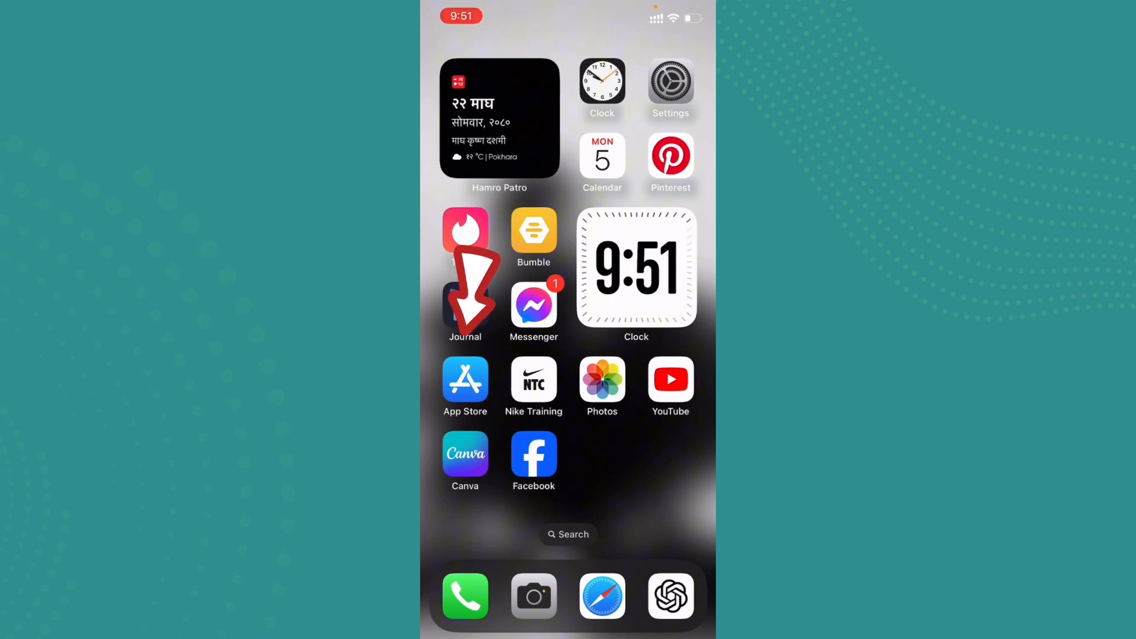
type("youtube go")
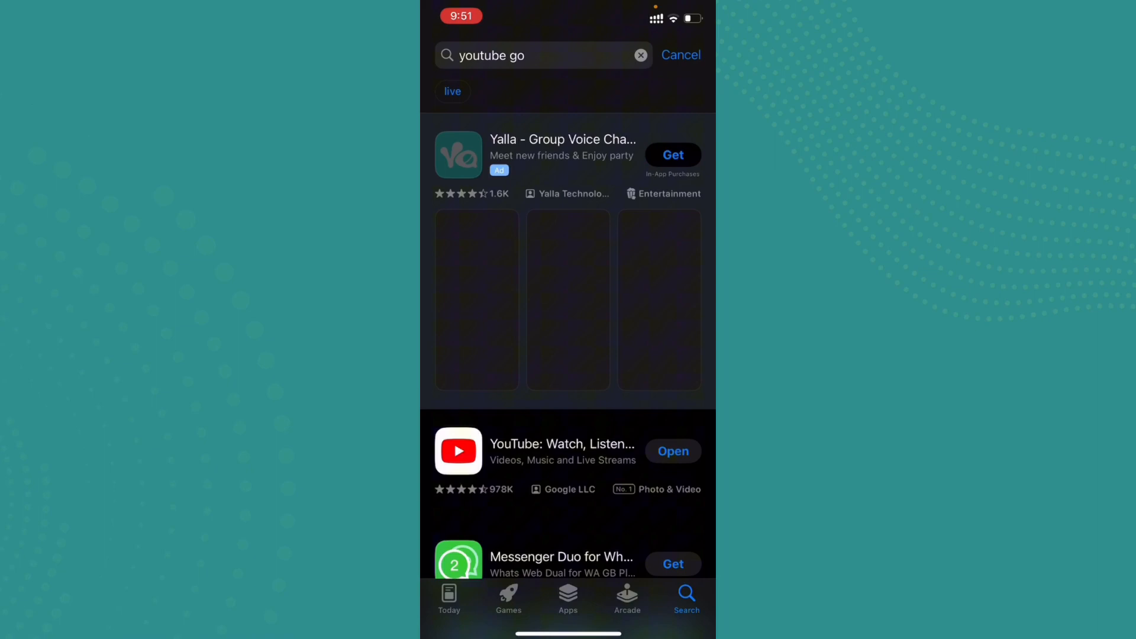
scroll("down", 3)
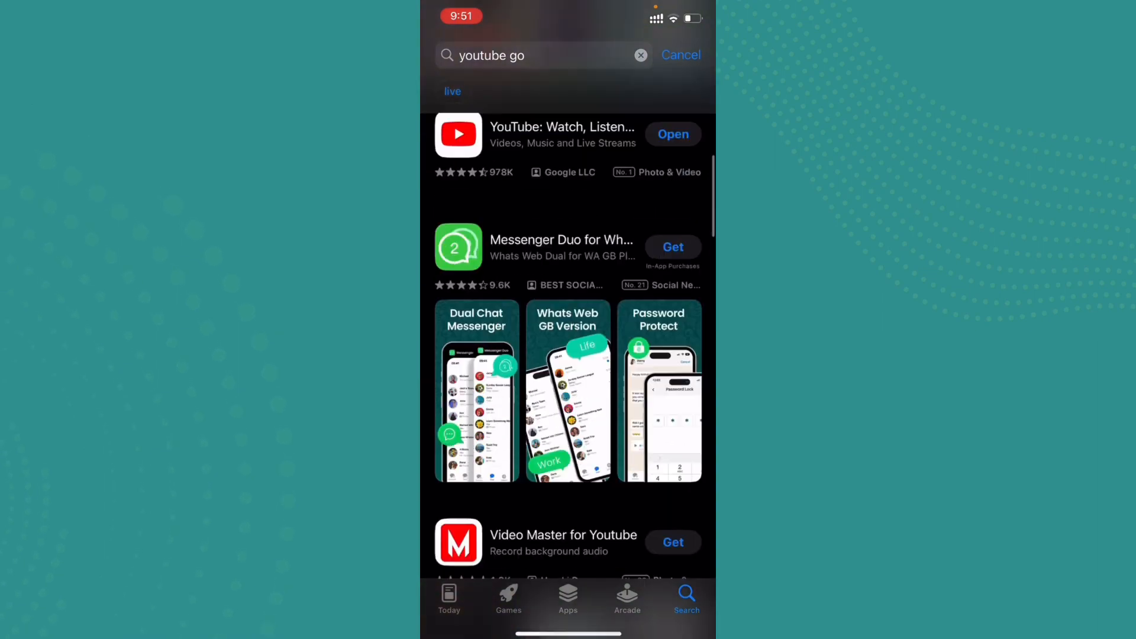
scroll("down", 3)
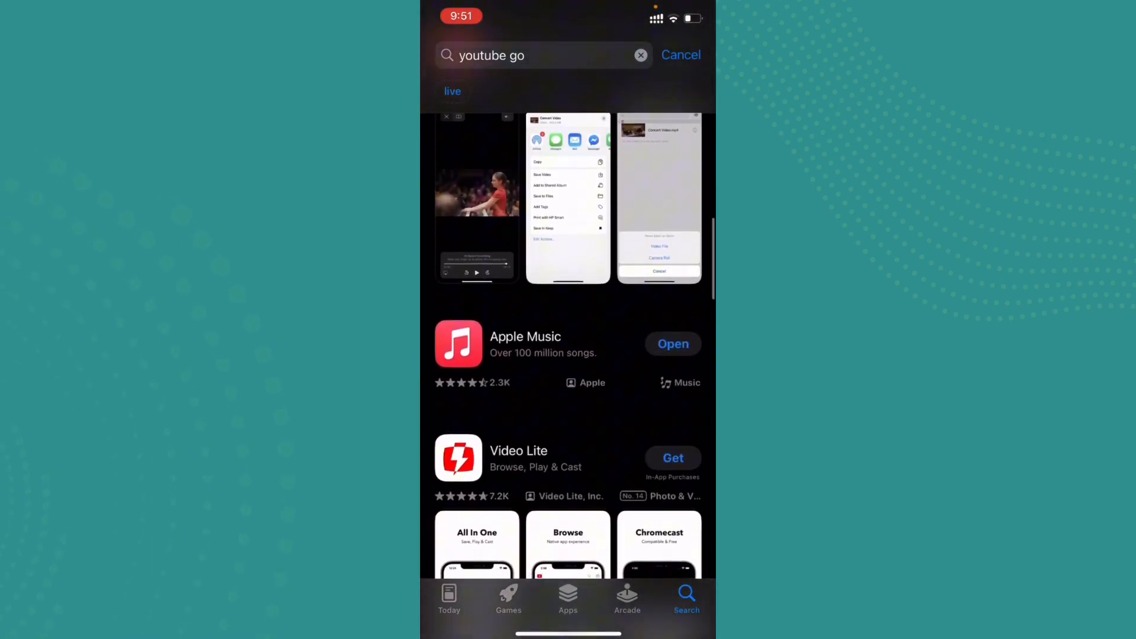